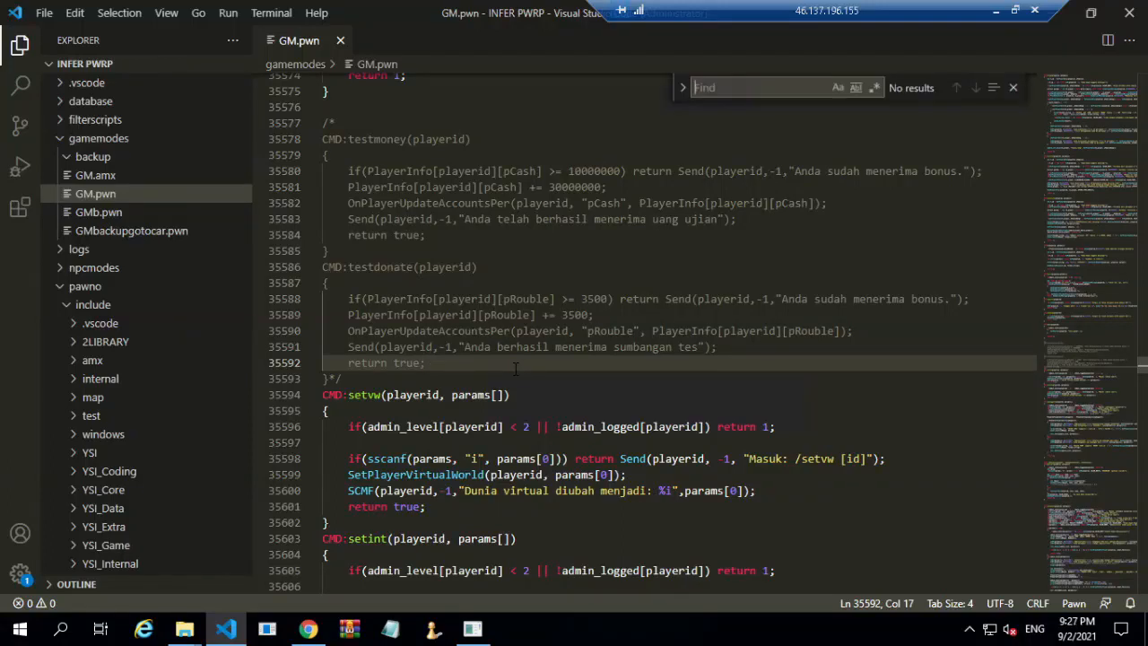
- Search GM.pwn's setvw/setint/setsupport command code for the 'u' format string, then switch to the game
{"action": "type", "text": "i"}
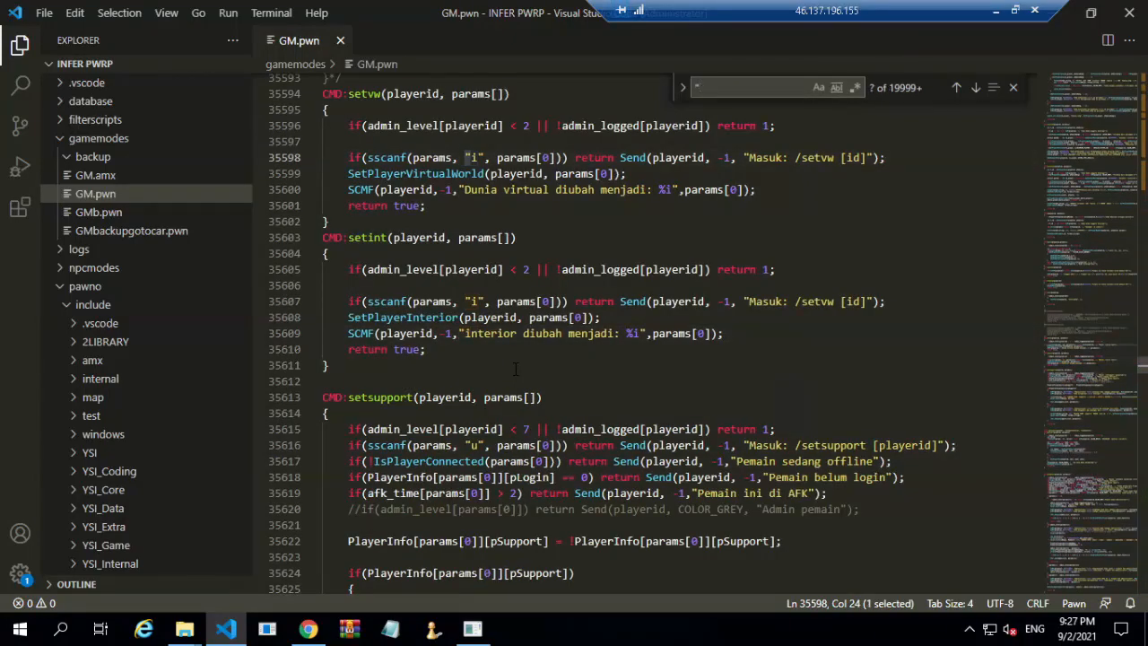
{"action": "type", "text": "ubs"}
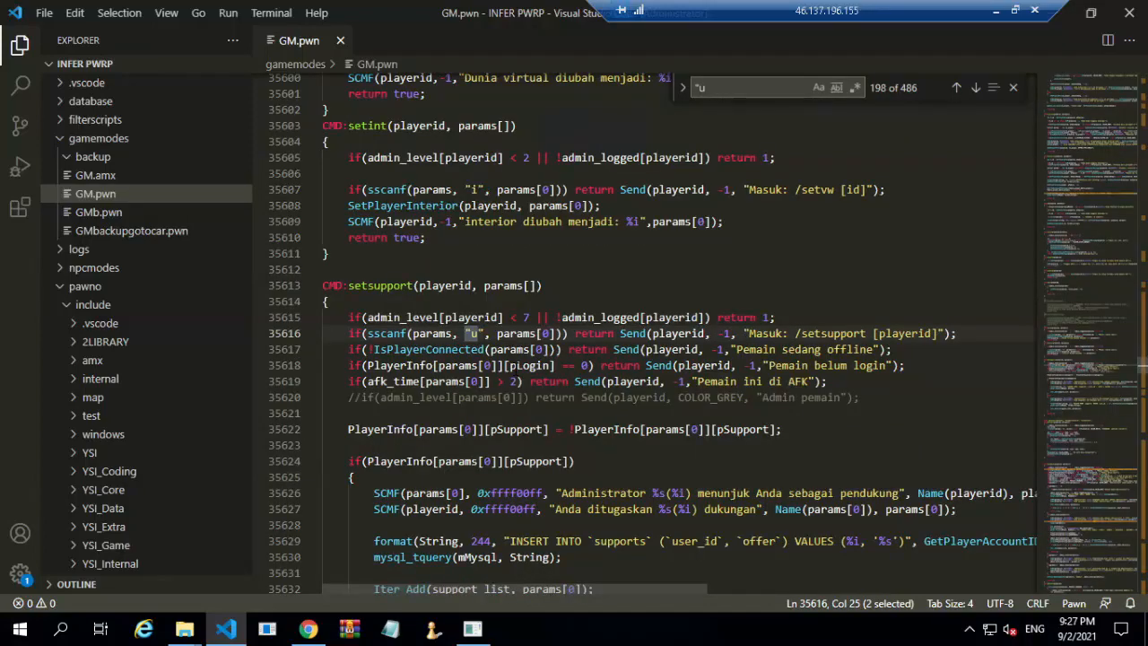
{"action": "type", "text": "bzero"}
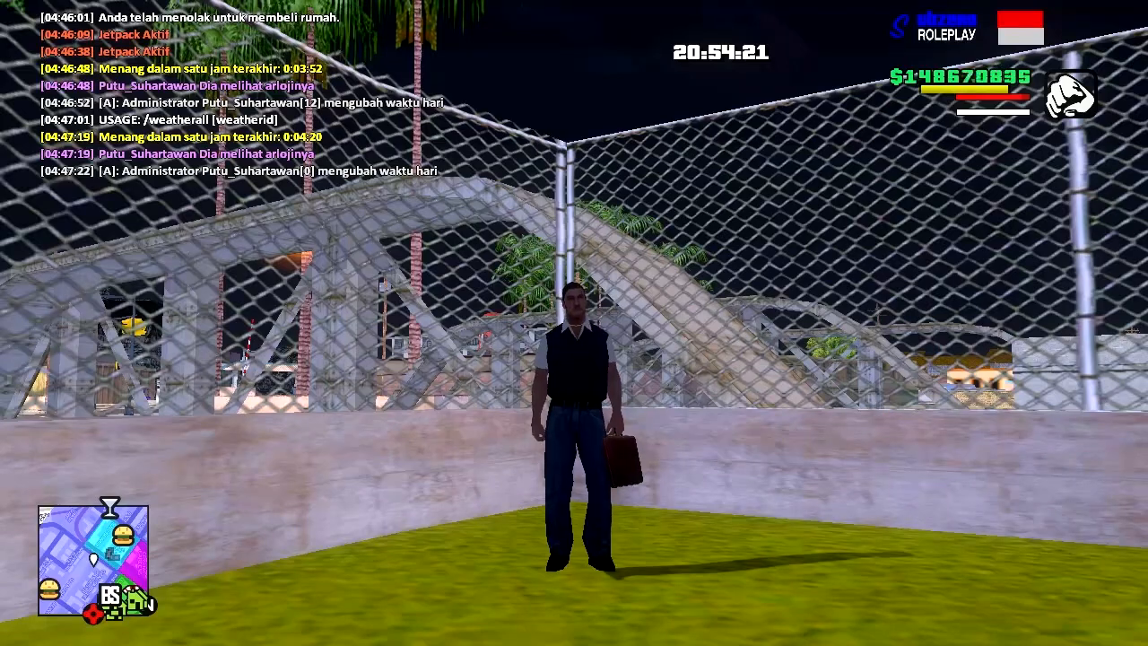
- Change the in-game time of day with the /settime admin command
{"action": "key", "text": "t"}
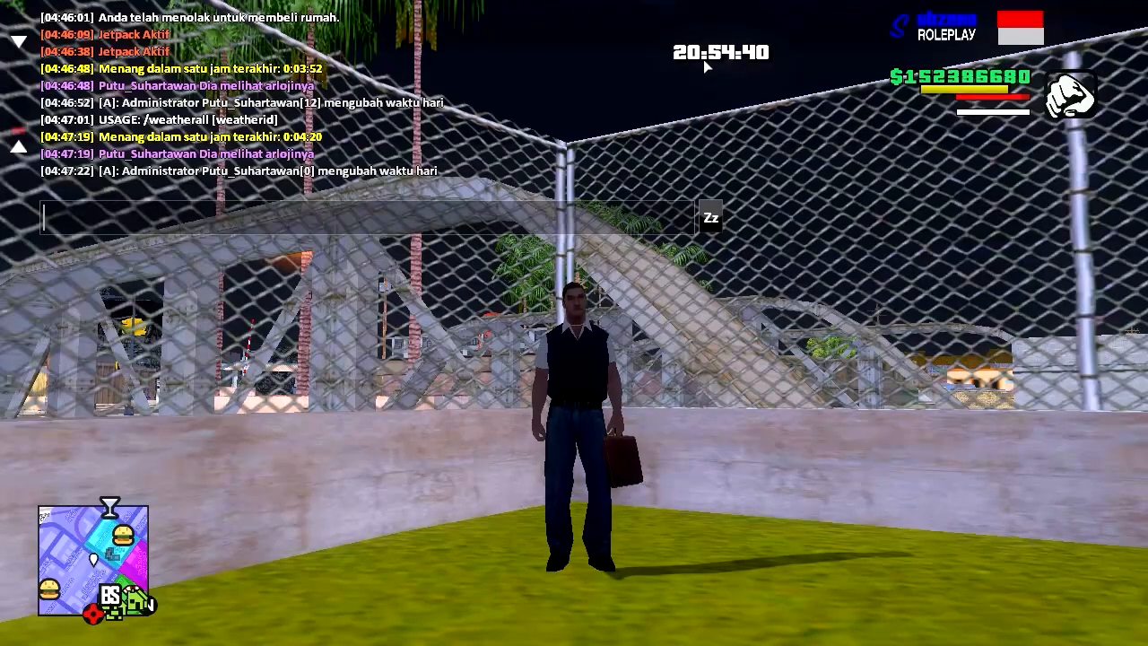
{"action": "type", "text": "/ti"}
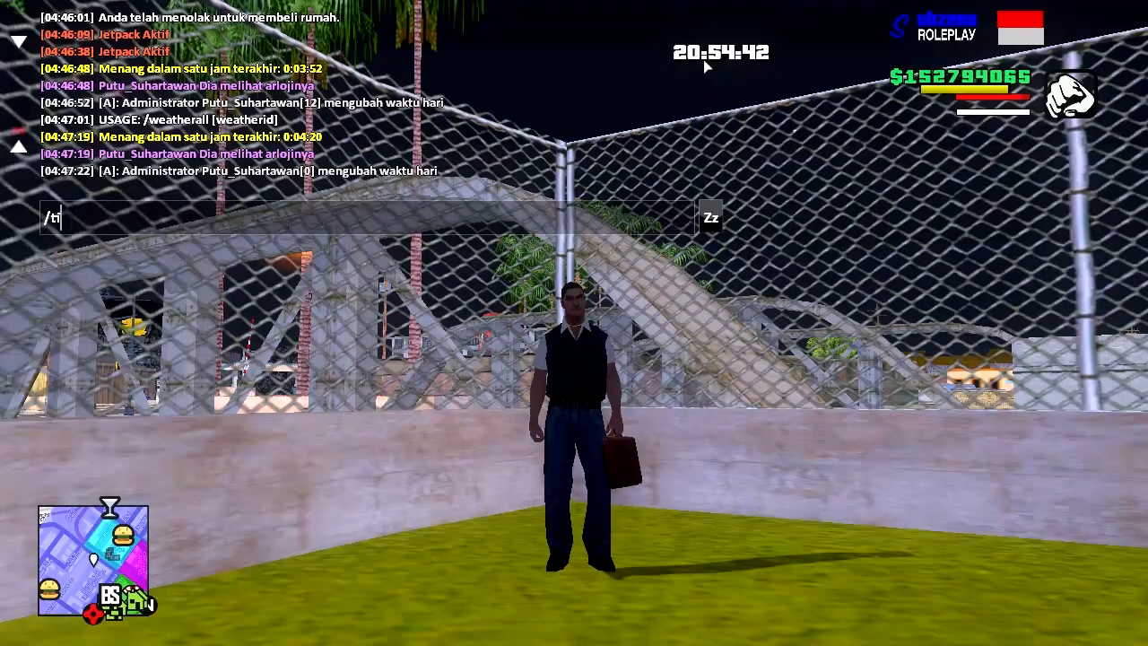
{"action": "type", "text": "sett"}
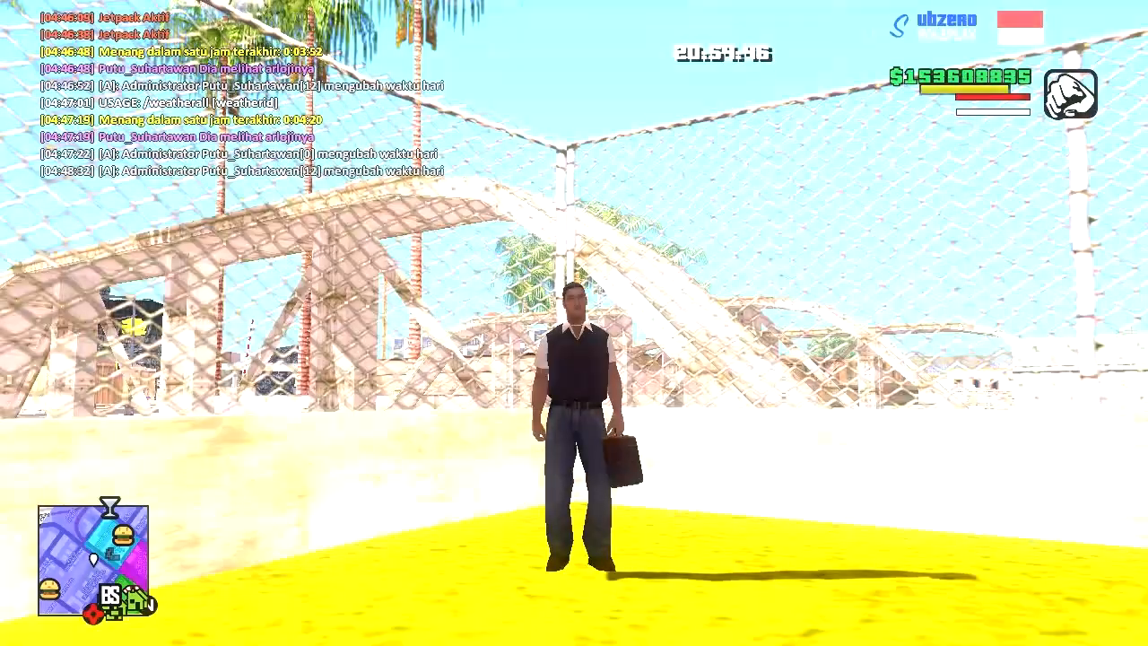
{"action": "type", "text": "/setti"}
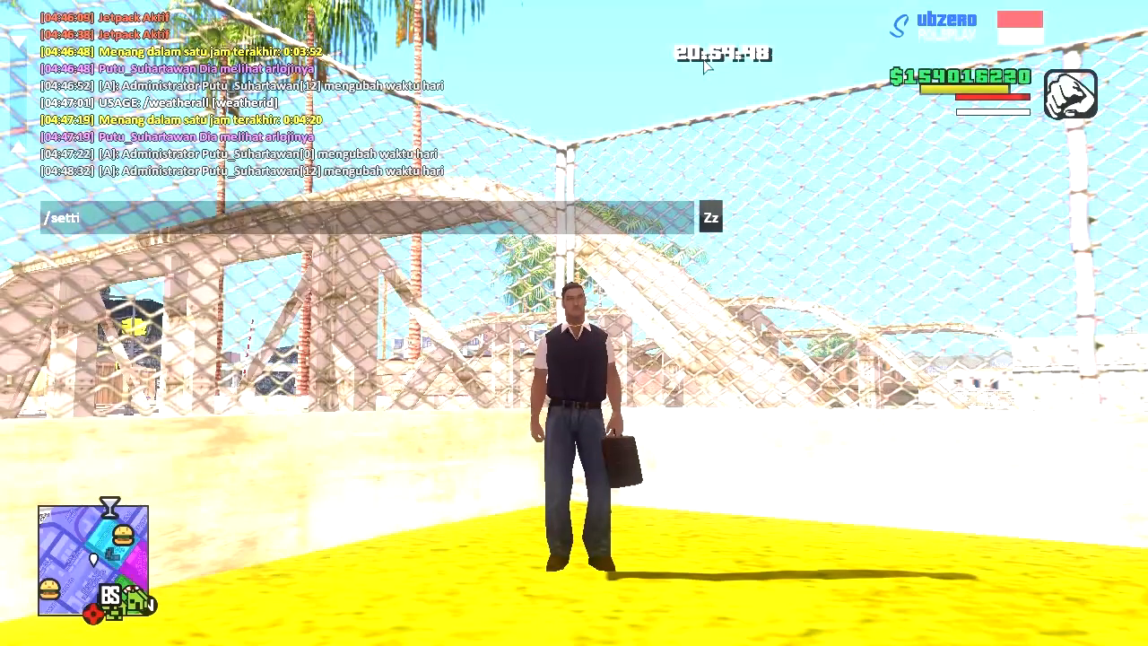
{"action": "type", "text": "me"}
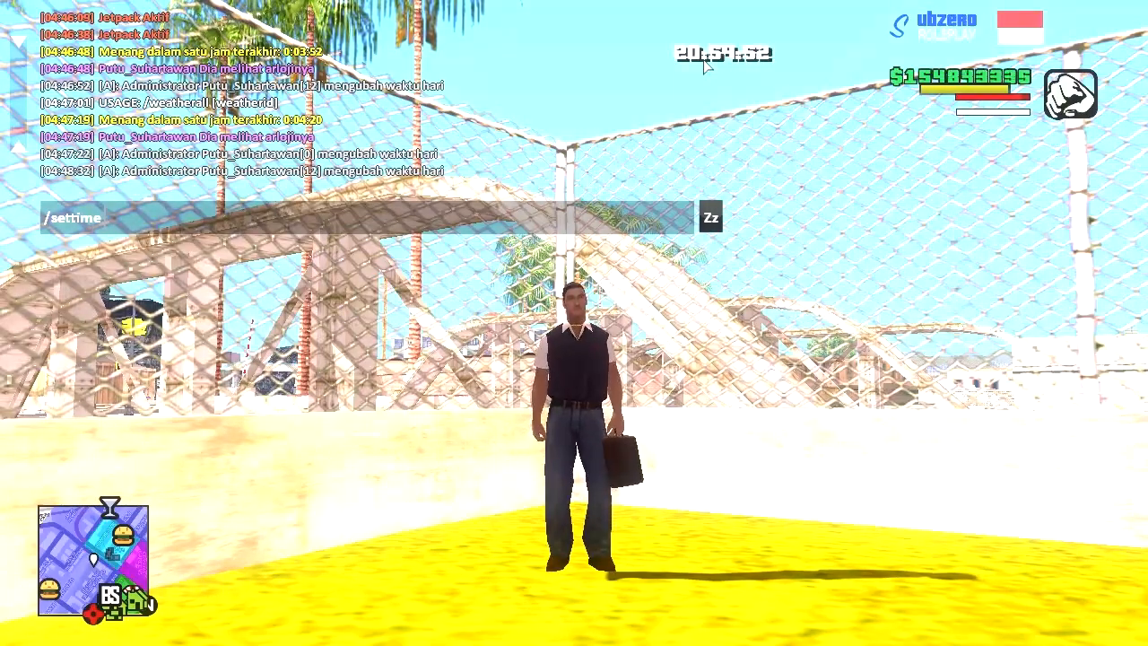
{"action": "key", "text": "enter"}
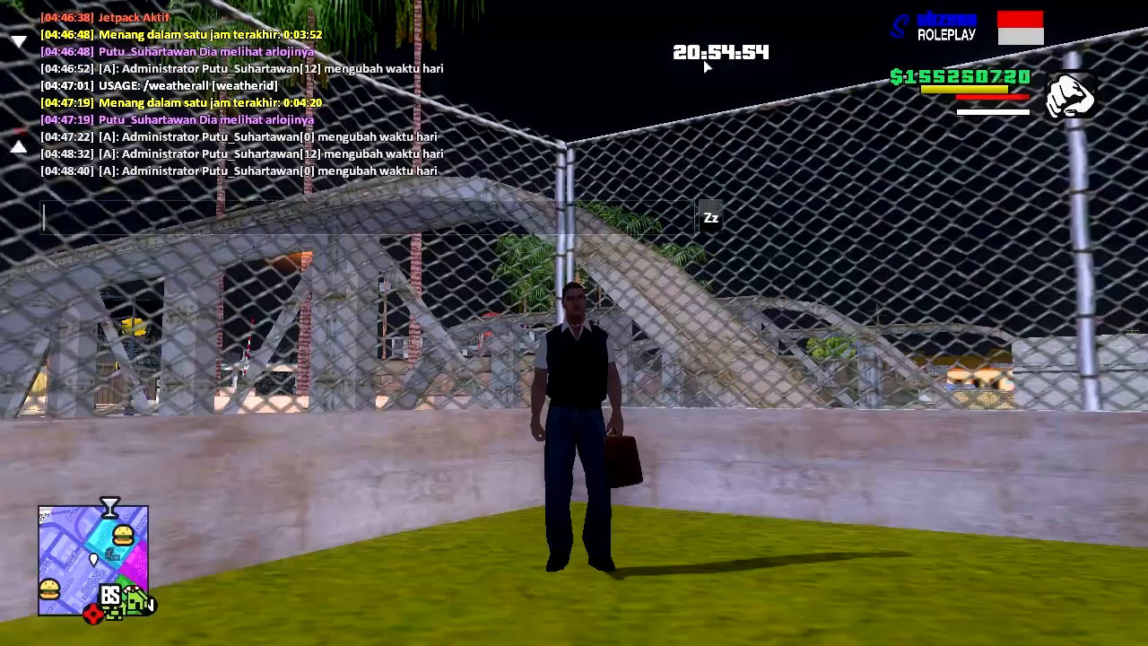
- Set the weather to 8 with /setweather and check the clock with /time
{"action": "type", "text": "/setwae"}
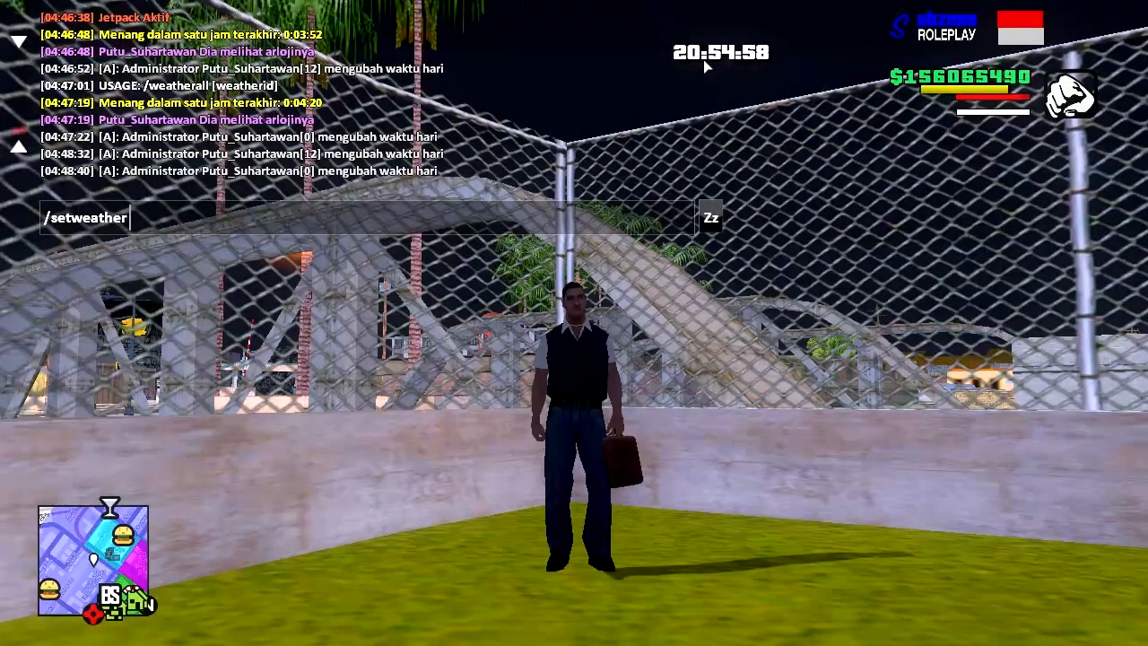
{"action": "type", "text": "8"}
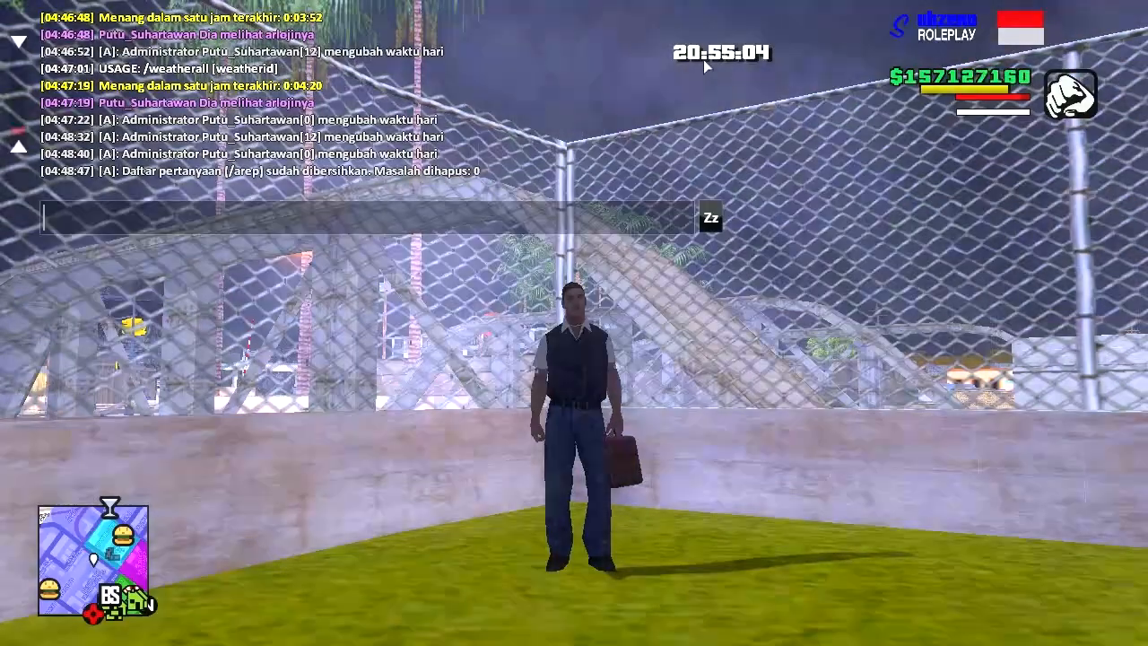
{"action": "type", "text": "/time"}
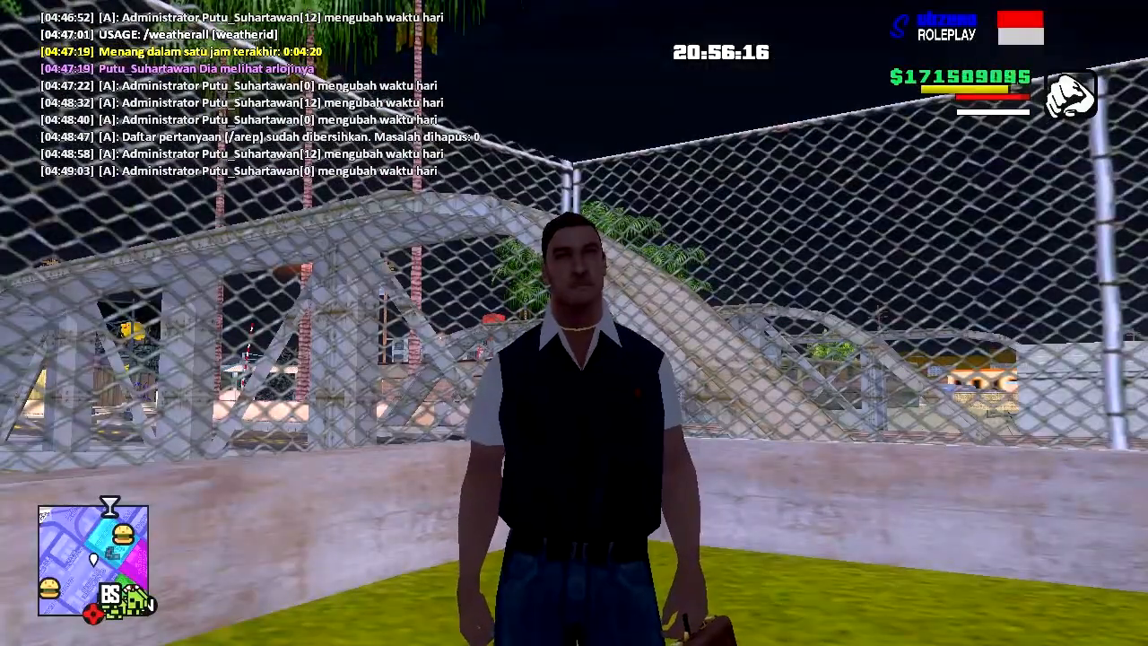
- Alt+Tab from GTA San Andreas back to OnGameModeInit in GM.pwn
{"action": "key", "text": "alt+tab"}
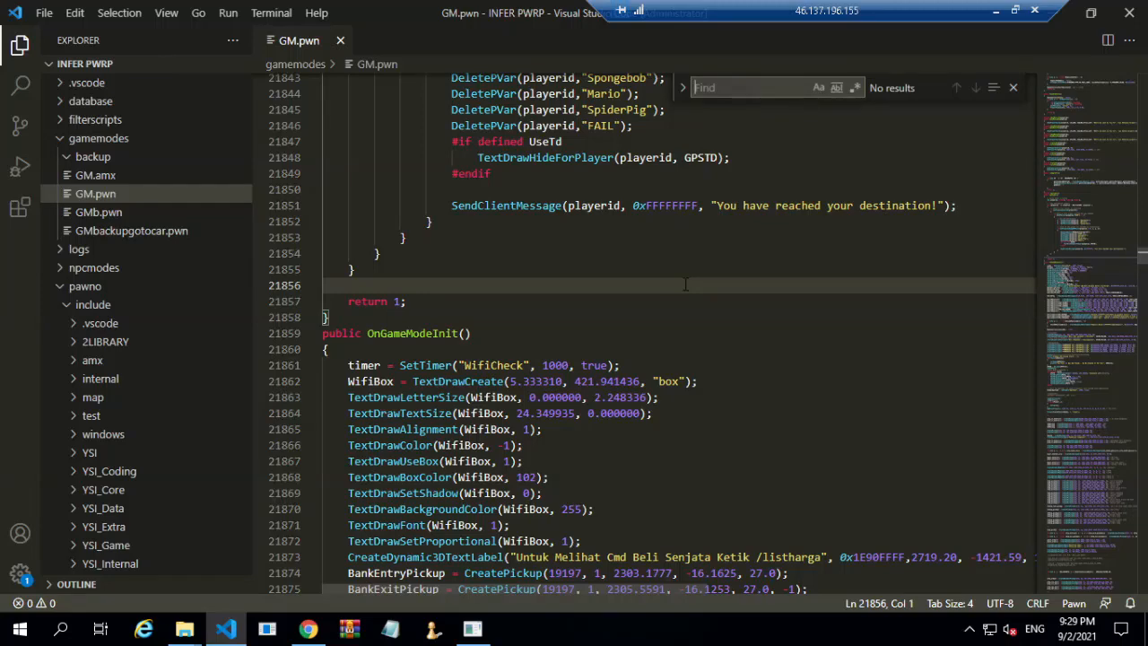
- Scroll GM.pwn down to the logo_td TextDrawCreate blocks and the logo_td[8] 'S' piece
{"action": "scroll", "scroll_direction": "down", "scroll_amount": 3}
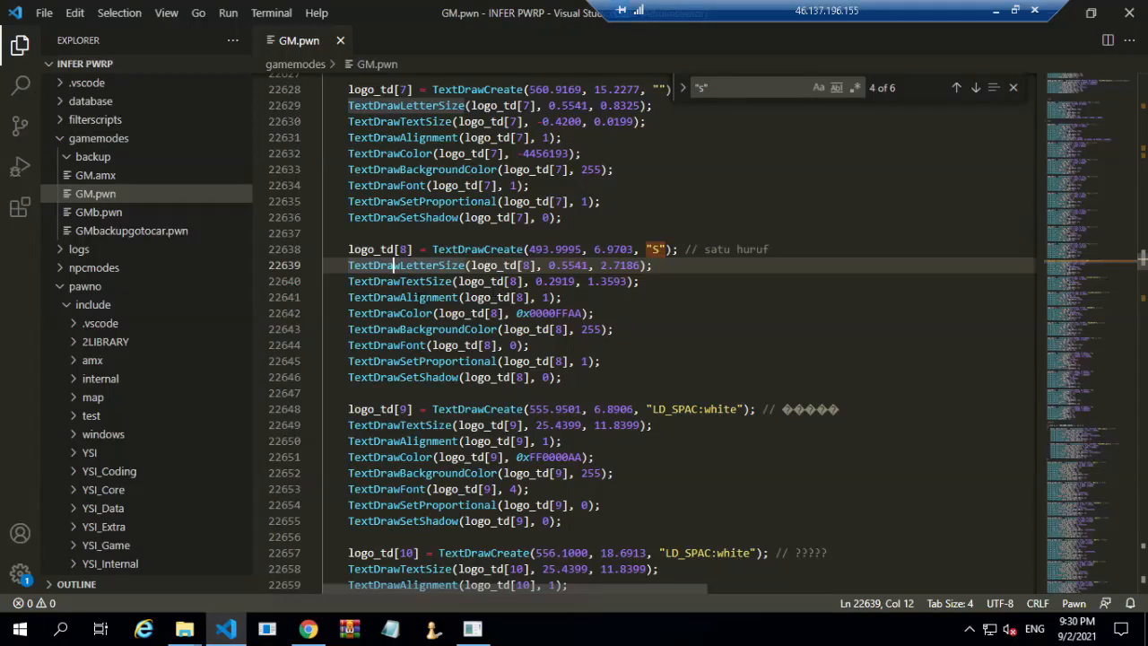
- Search logo_td from the UBZERO line to reach its declaration, new Text:logo_td[90]
{"action": "scroll", "scroll_direction": "down", "scroll_amount": 3}
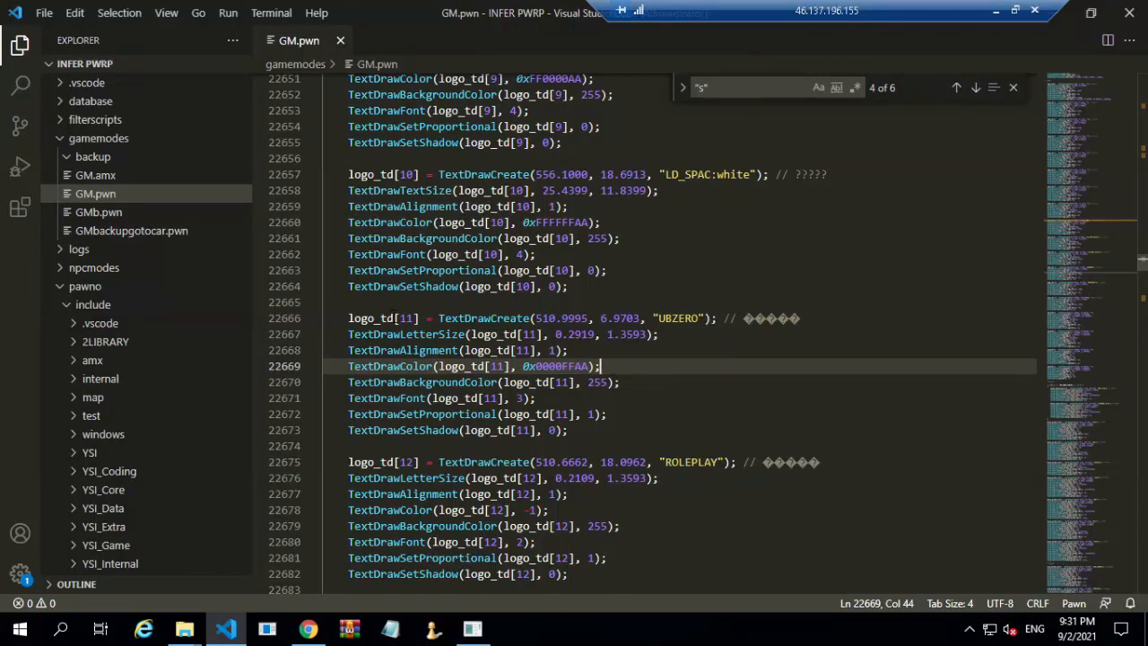
{"action": "left_click", "coordinate": [402, 317]}
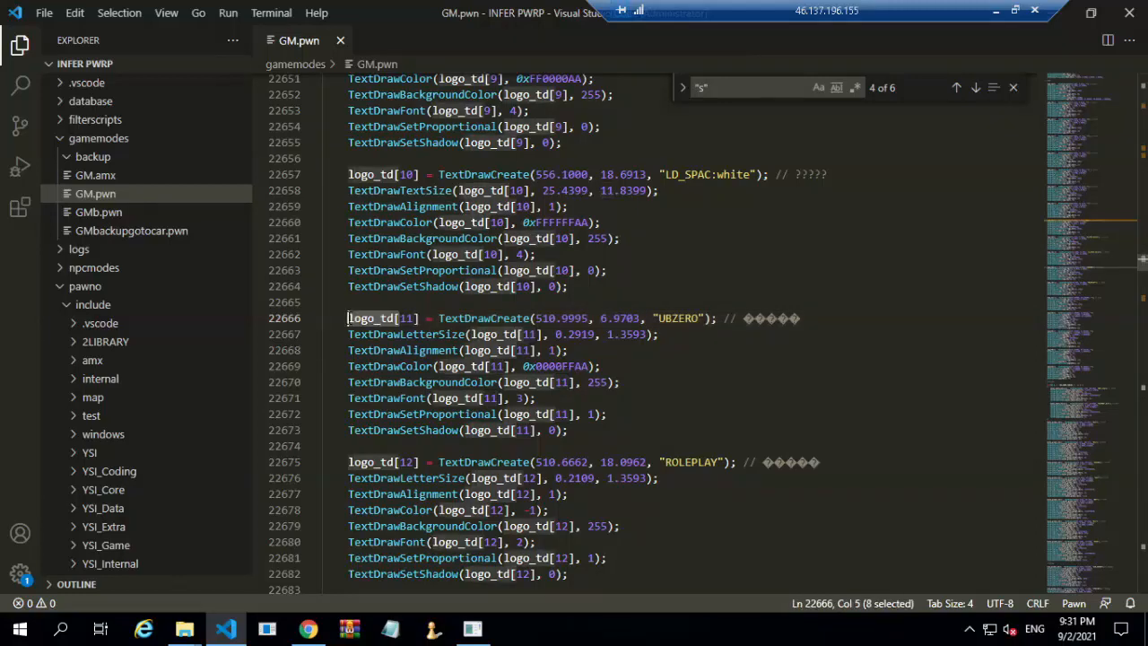
{"action": "type", "text": "logo_td["}
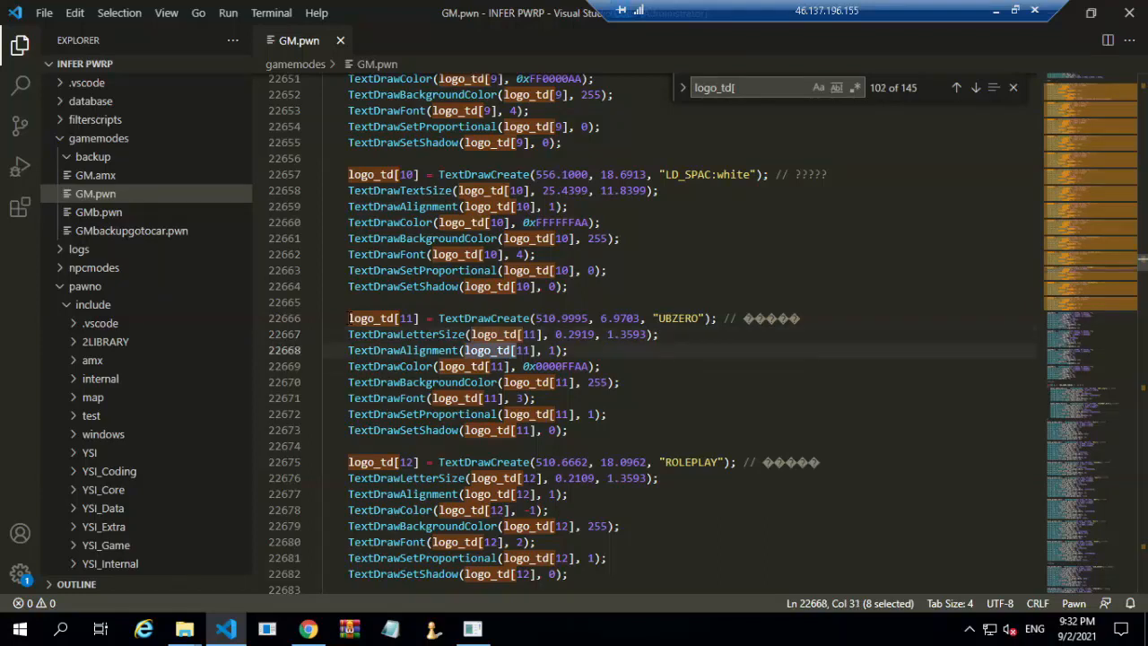
{"action": "left_click", "coordinate": [974, 87]}
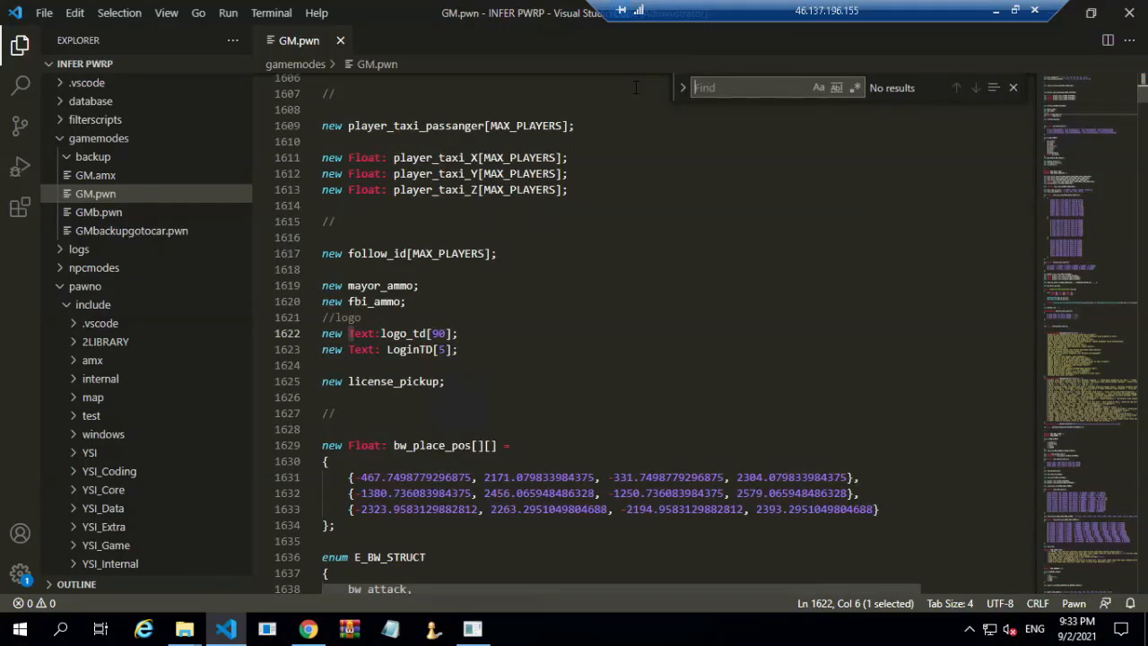
- Step through createplayertextd matches: speedometer, robbery and graffiti textdraws, ending at CreateDynamicObject
{"action": "type", "text": "textdrawfor"}
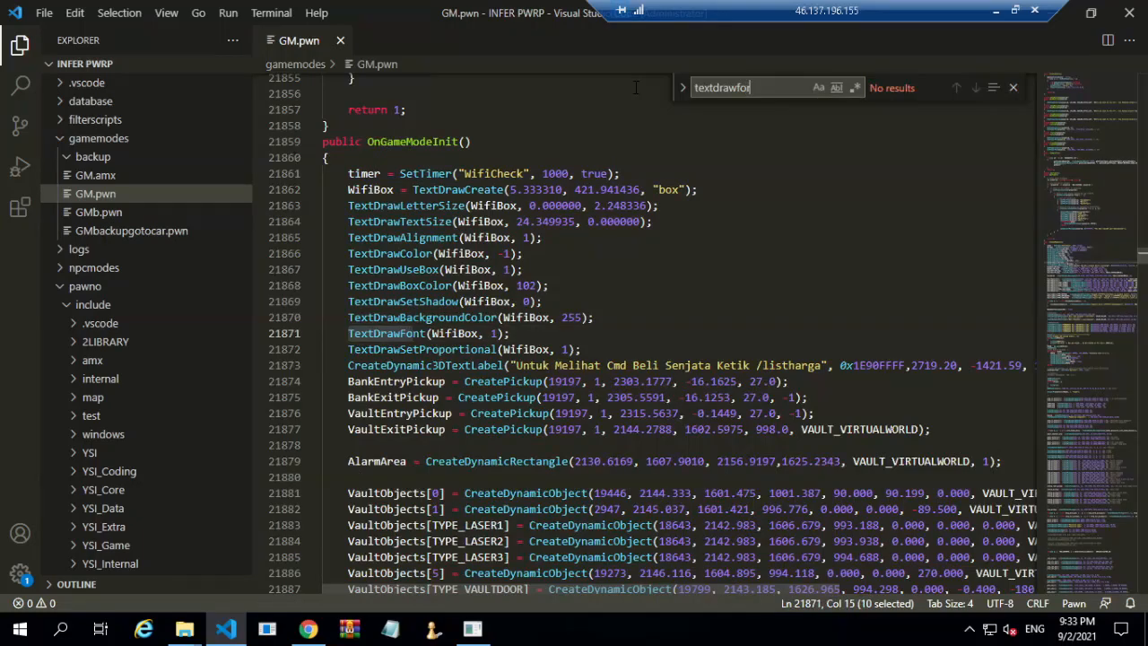
{"action": "type", "text": "createplayertextd"}
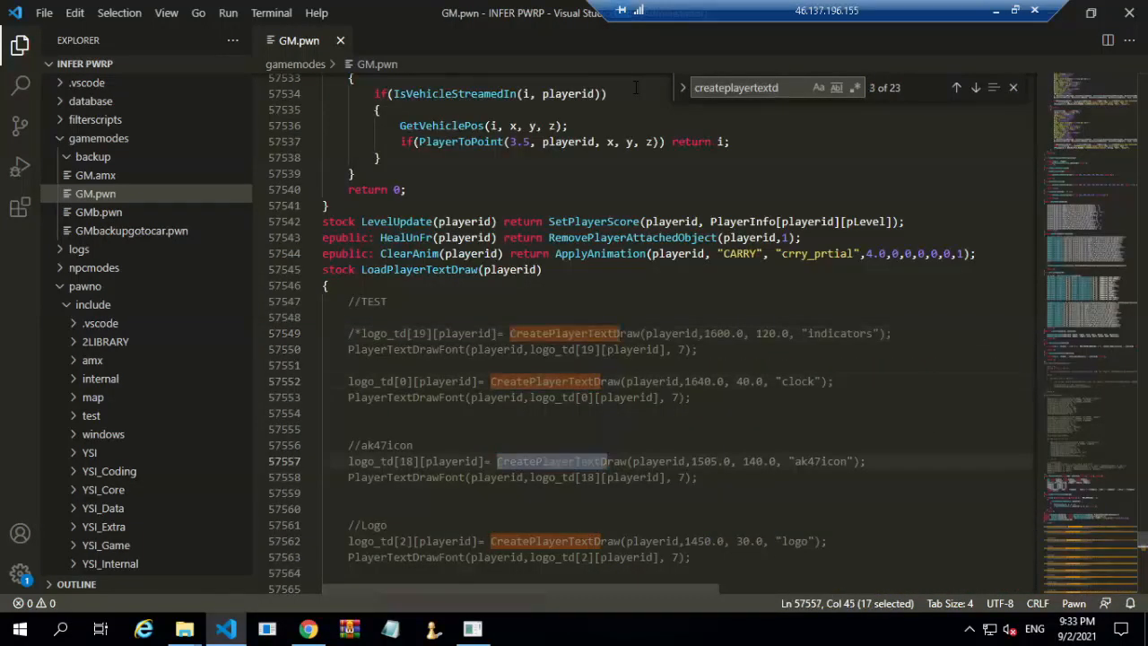
{"action": "left_click", "coordinate": [974, 87]}
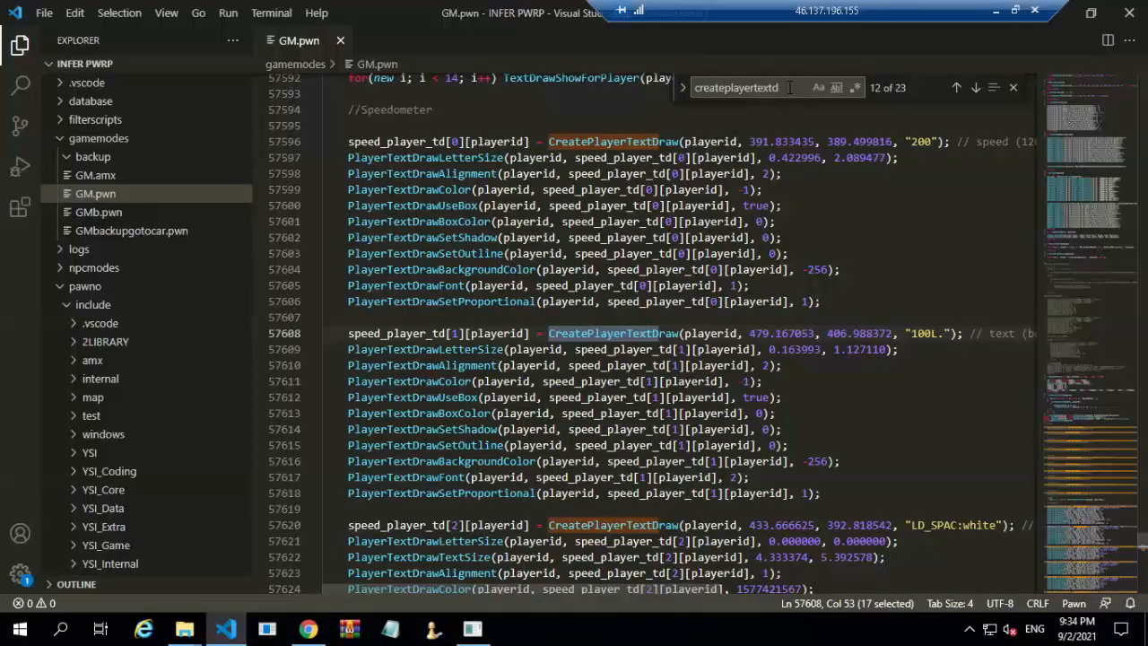
{"action": "left_click", "coordinate": [975, 87]}
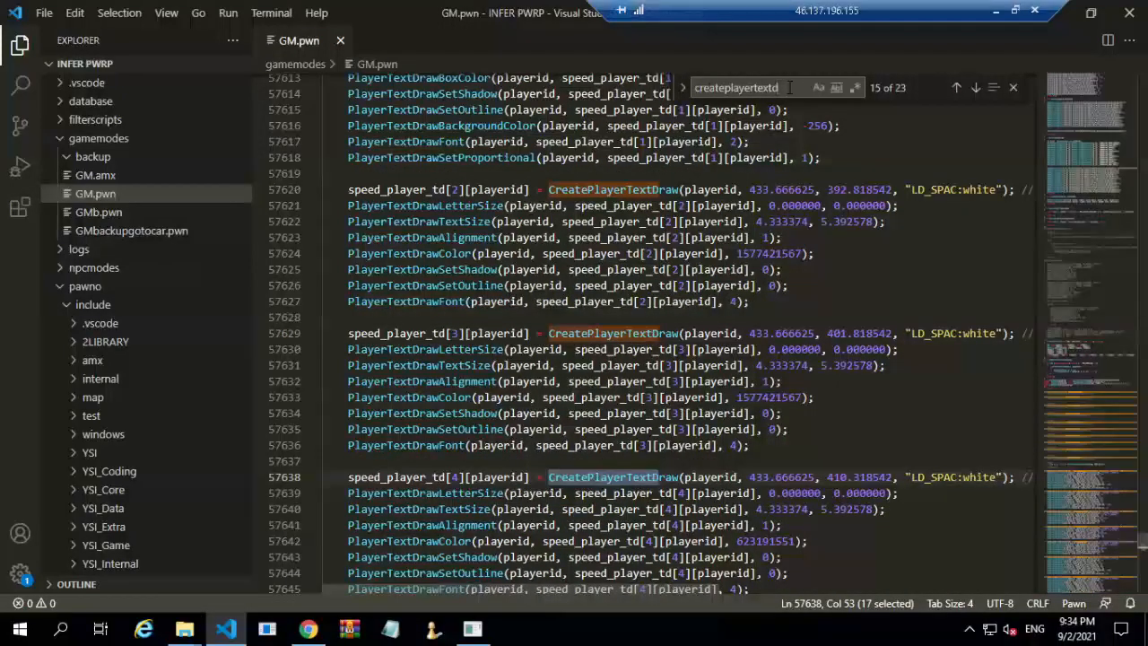
{"action": "left_click", "coordinate": [975, 87]}
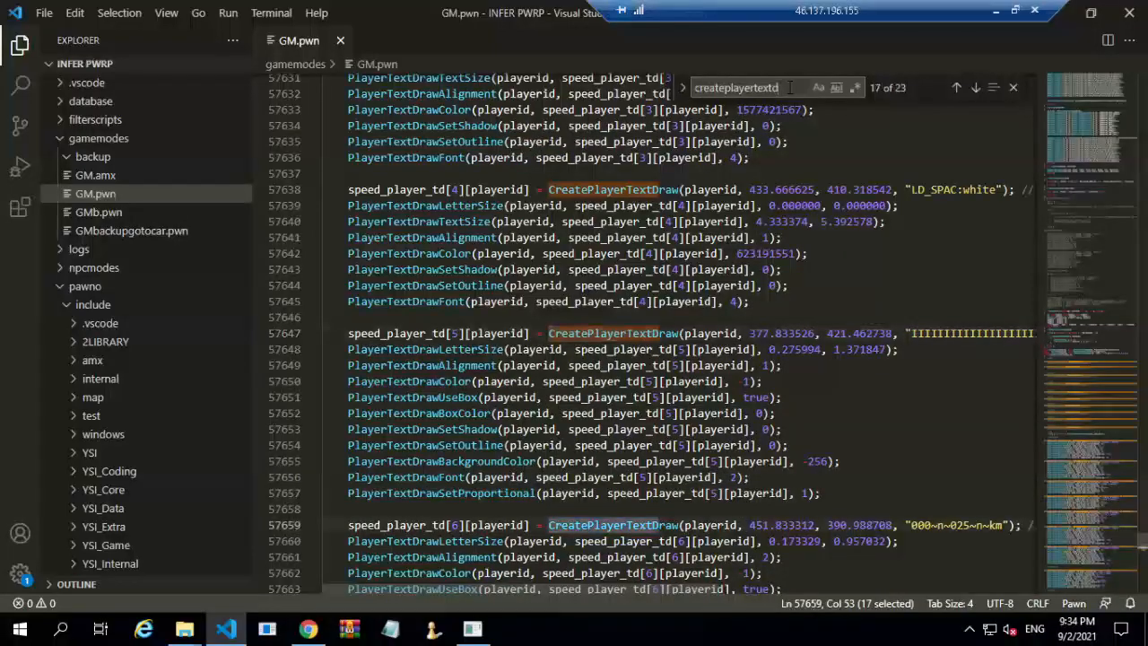
{"action": "left_click", "coordinate": [975, 87]}
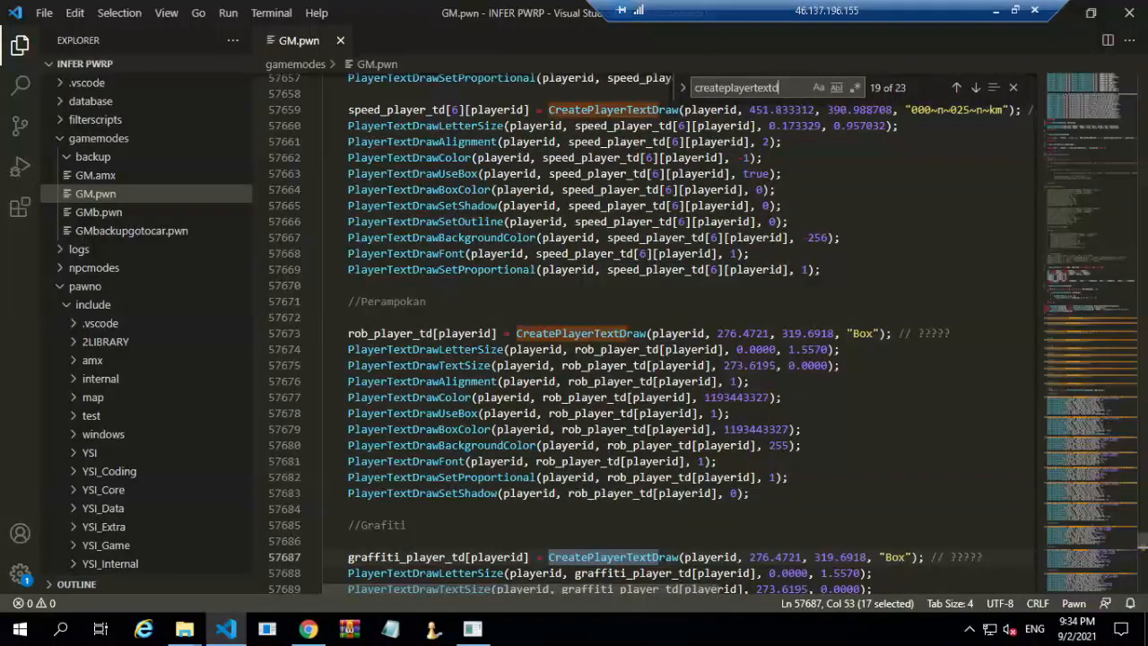
{"action": "scroll", "scroll_direction": "down", "scroll_amount": 3}
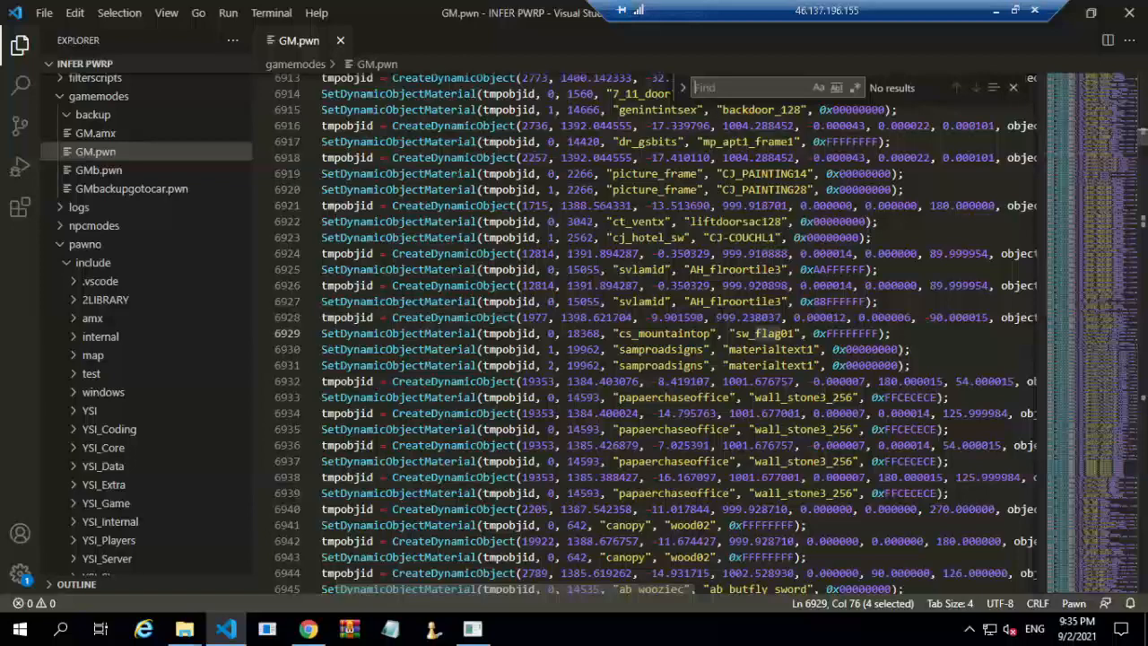
- Search GM.pwn for '%d:%d', hitting the dice result string, then switch to the GitHub draft
{"action": "type", "text": "%d:%d"}
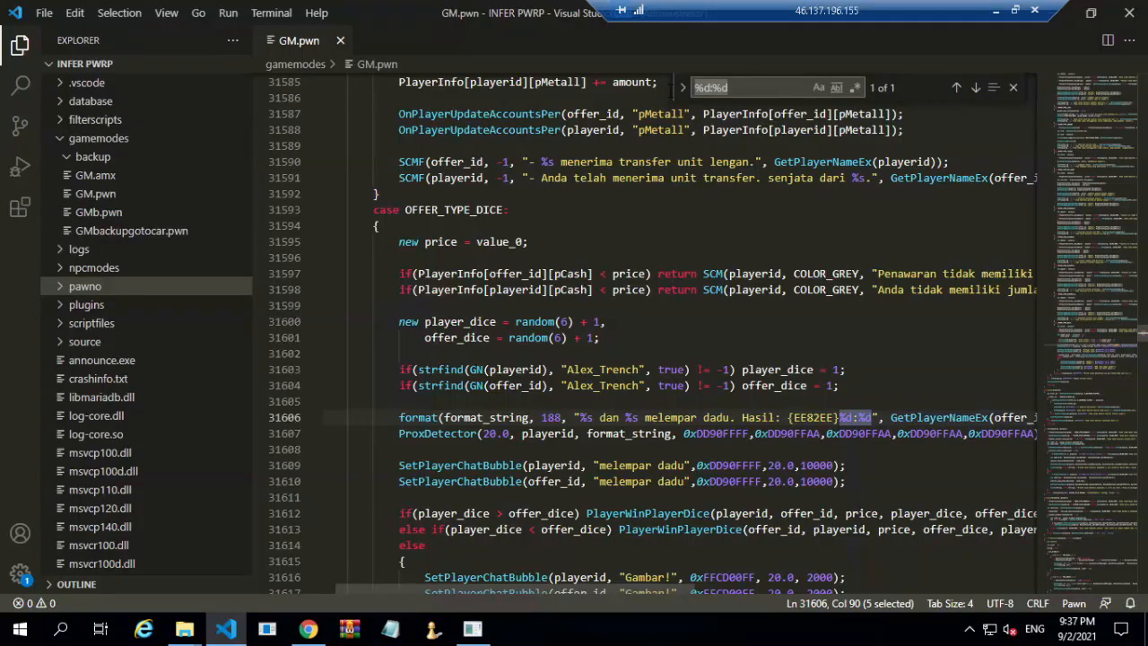
{"action": "type", "text": "gett"}
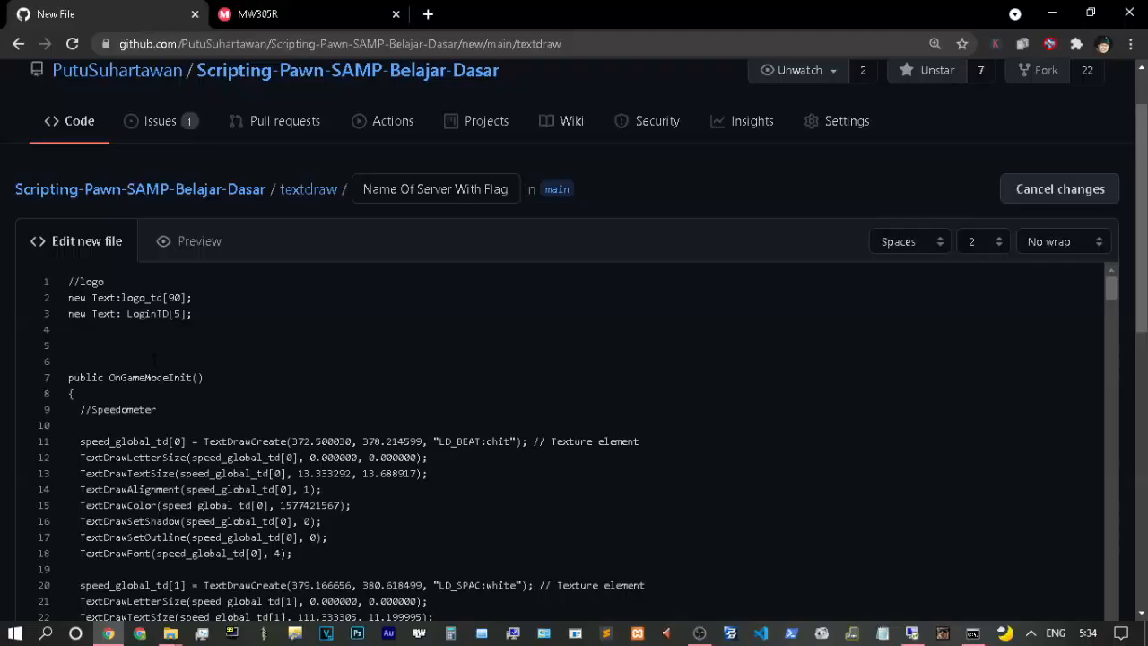
- Scroll the GitHub draft's autoshop textdraw code to the LoadPlayerTextDraw include, then return to VS Code
{"action": "scroll", "scroll_direction": "down", "scroll_amount": 3}
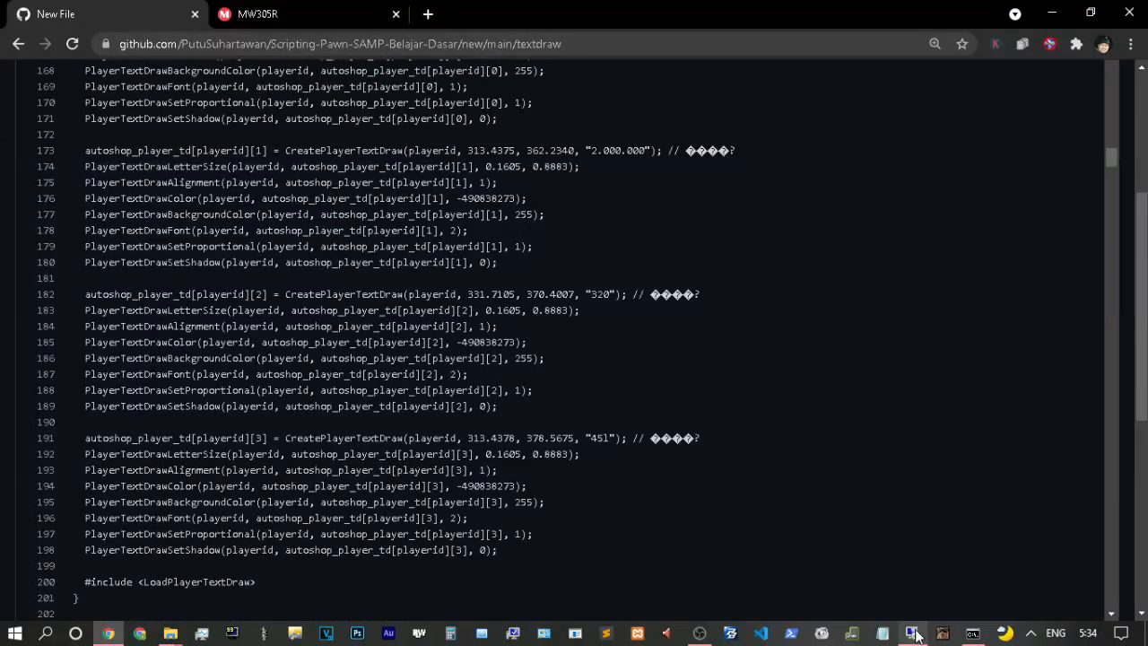
{"action": "left_click", "coordinate": [911, 633]}
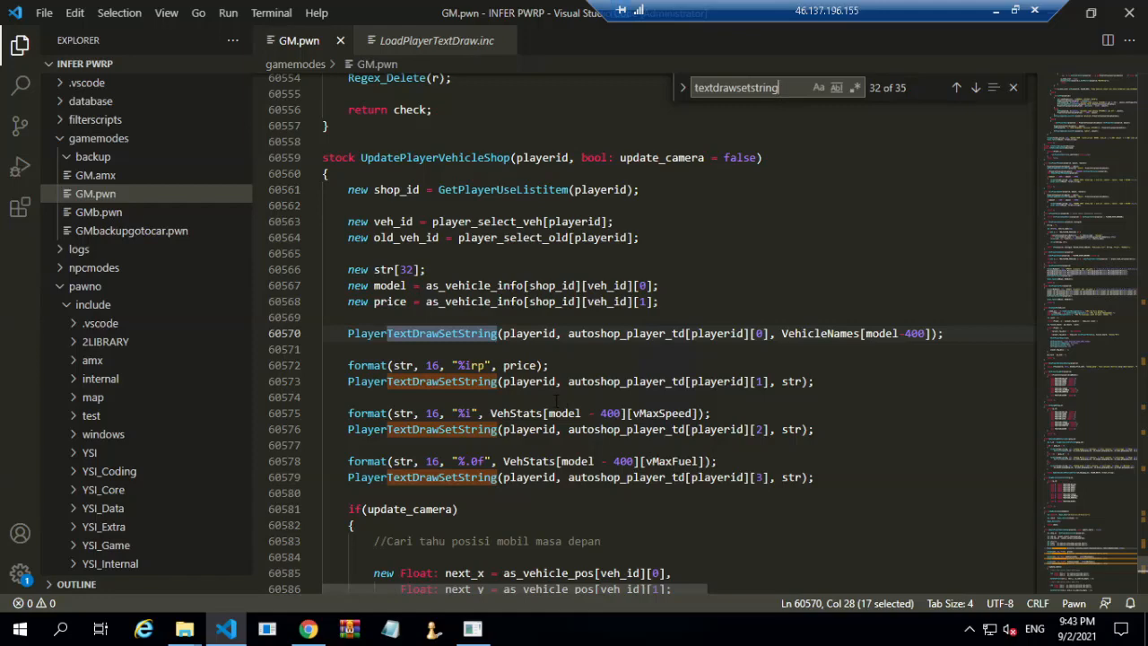
- Cycle textdrawsetstring matches from UpdatePlayerVehicleShop to the attacker and owner faction name calls
{"action": "left_click", "coordinate": [975, 87]}
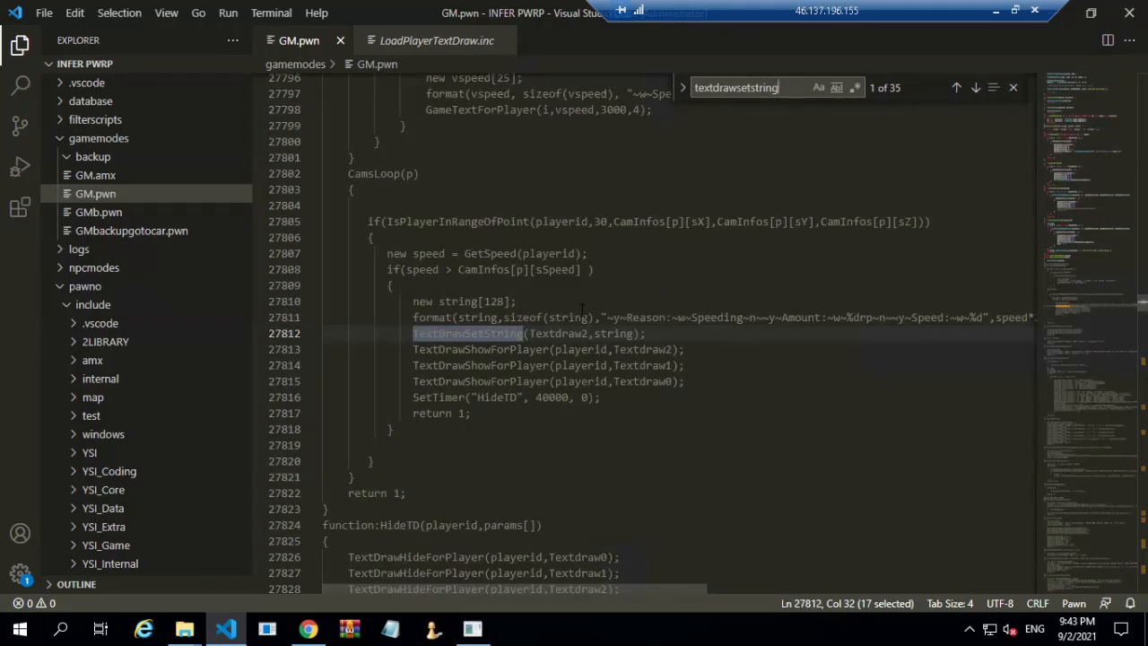
{"action": "left_click", "coordinate": [975, 87]}
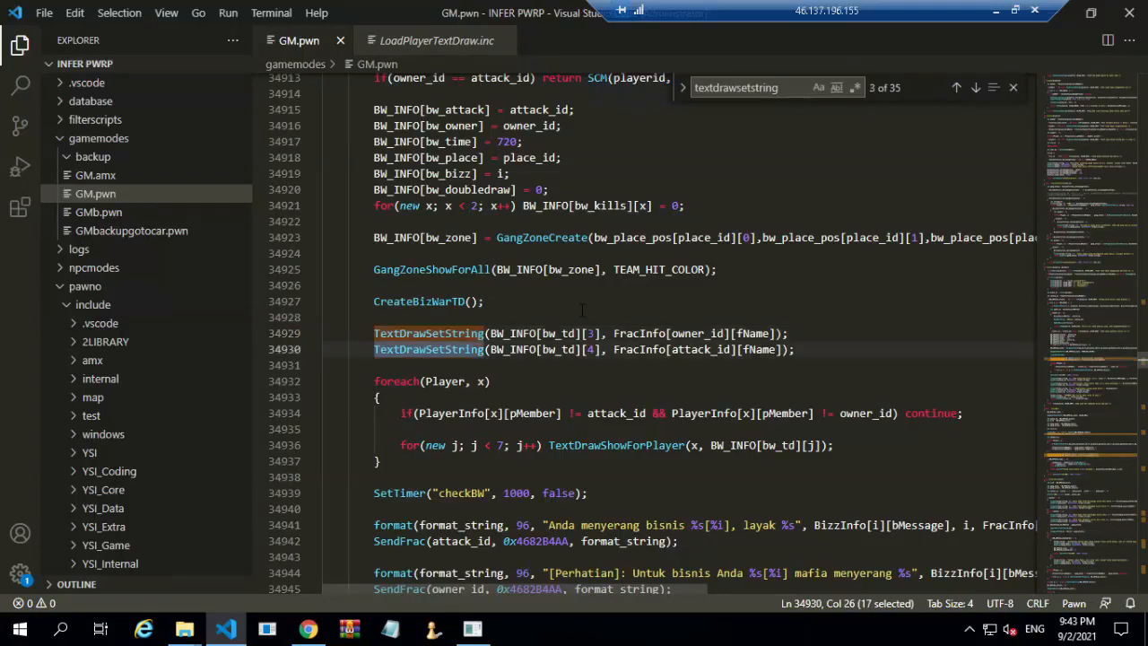